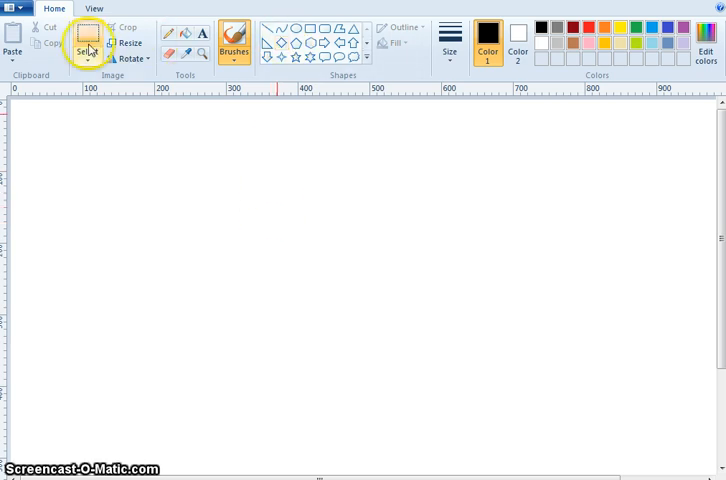
mouse_move(54, 14)
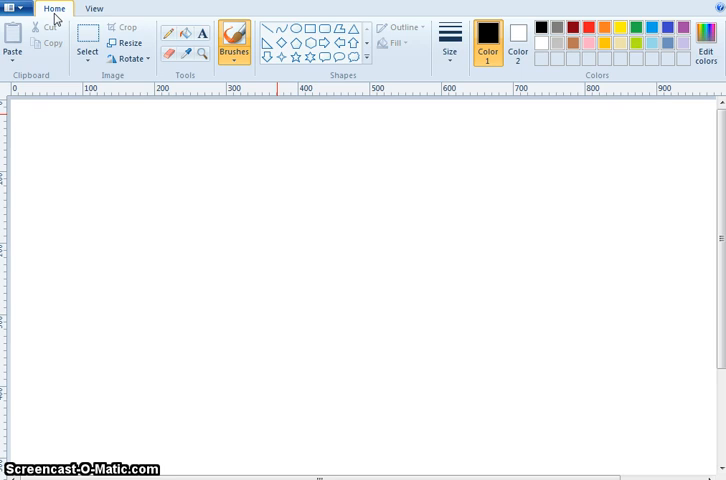
mouse_move(55, 20)
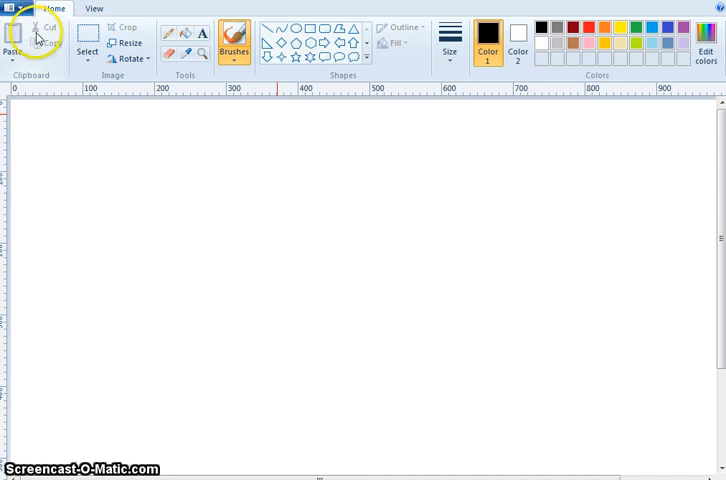
mouse_move(44, 32)
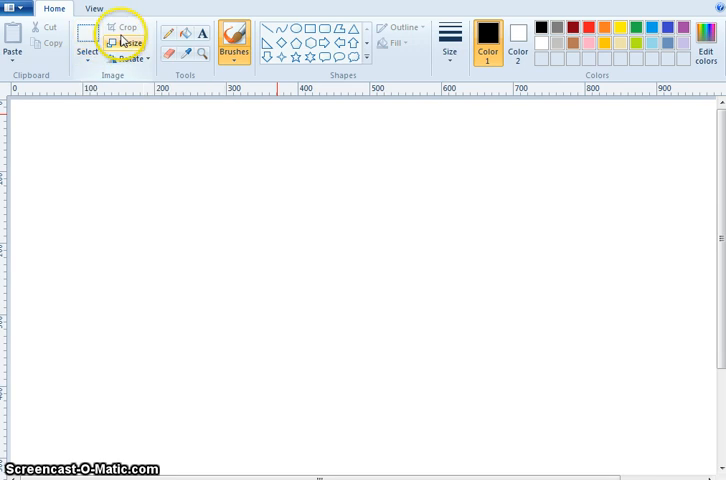
mouse_move(126, 27)
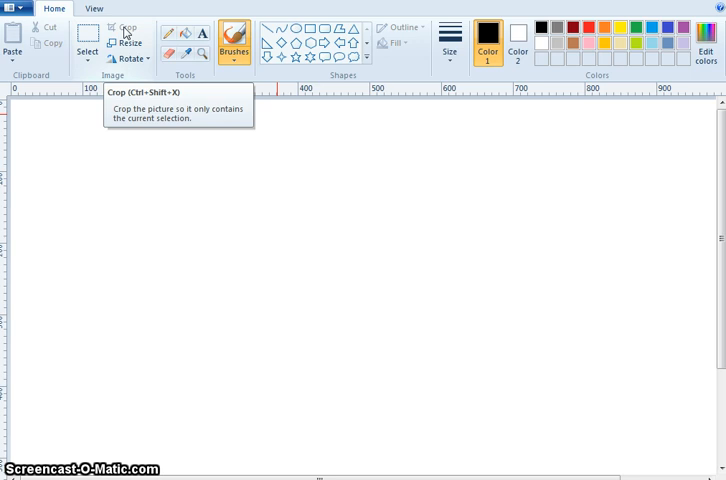
mouse_move(125, 42)
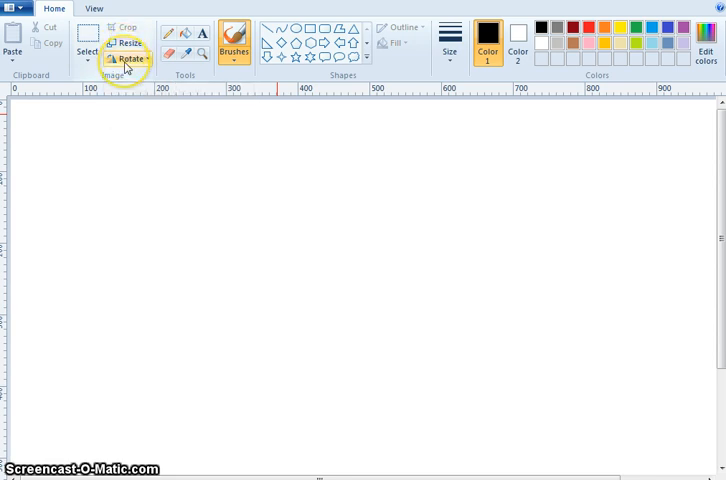
mouse_move(128, 58)
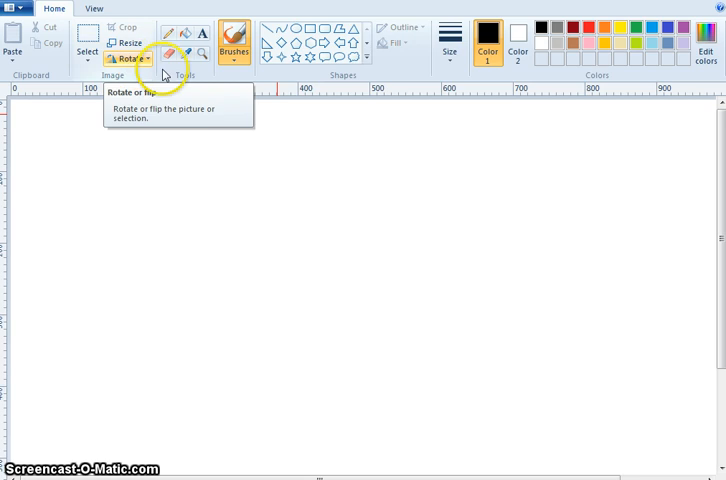
mouse_move(185, 73)
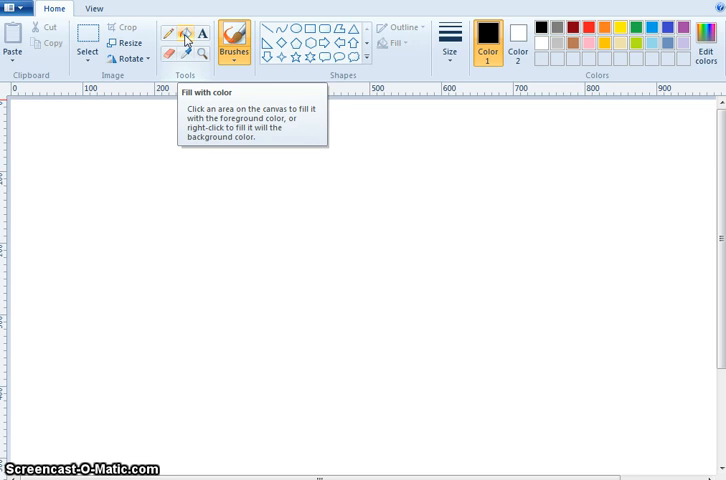
mouse_move(201, 35)
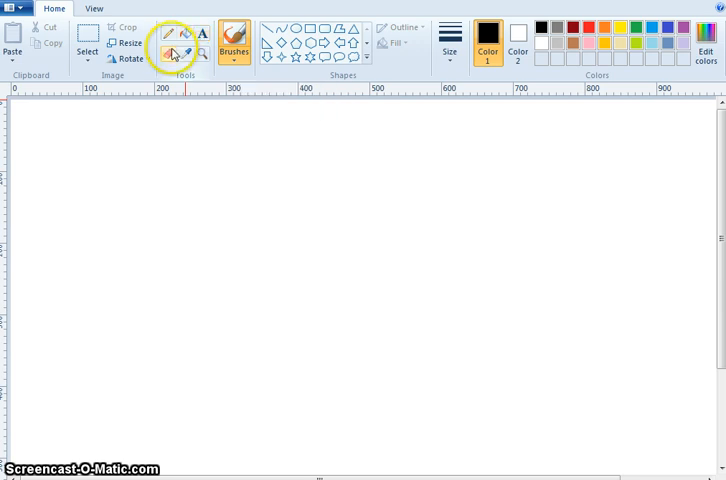
mouse_move(170, 54)
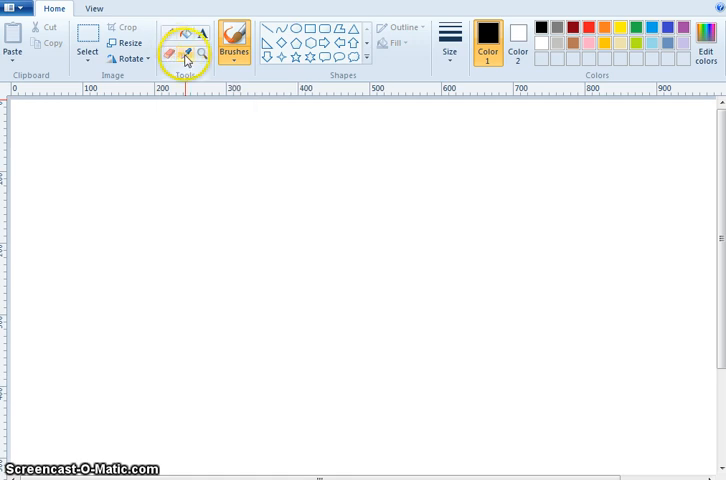
mouse_move(183, 55)
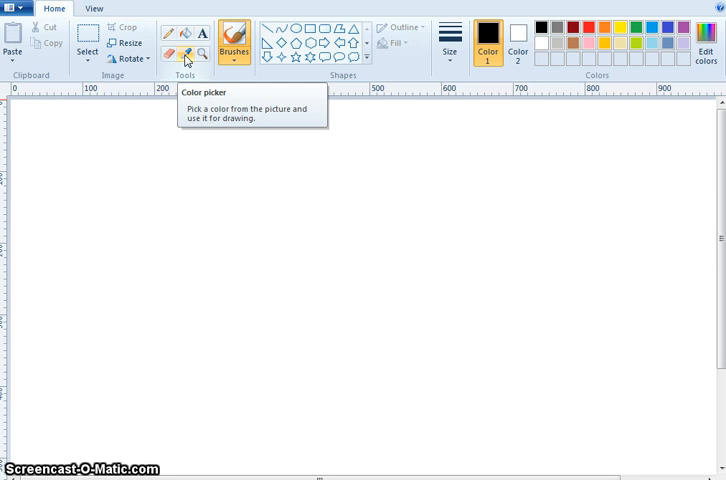
Open the Brushes dropdown to compare styles like Airbrush, Oil brush, Crayon and Marker
click(184, 54)
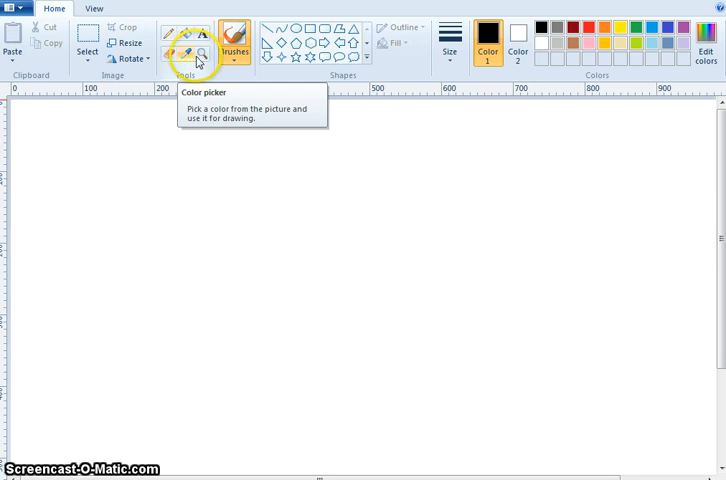
mouse_move(201, 55)
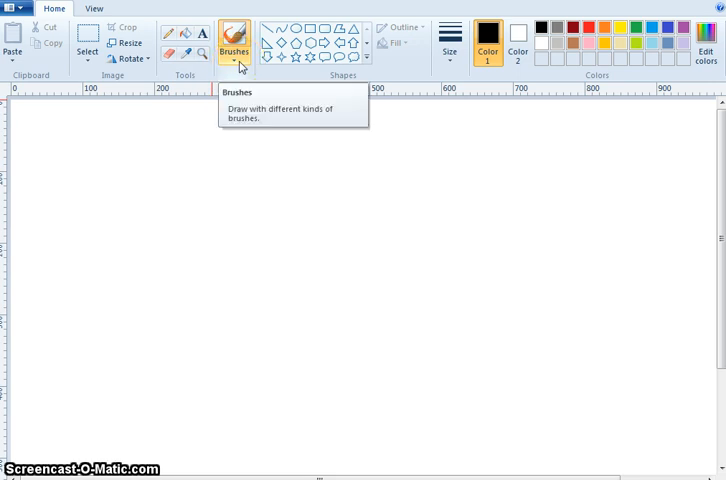
click(233, 42)
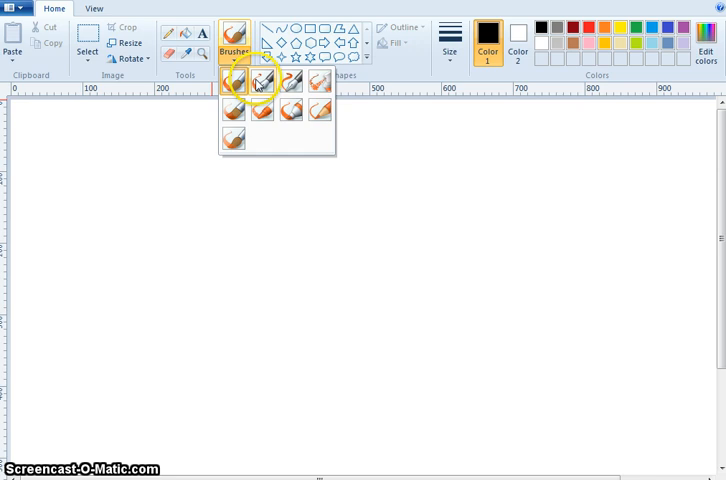
mouse_move(262, 82)
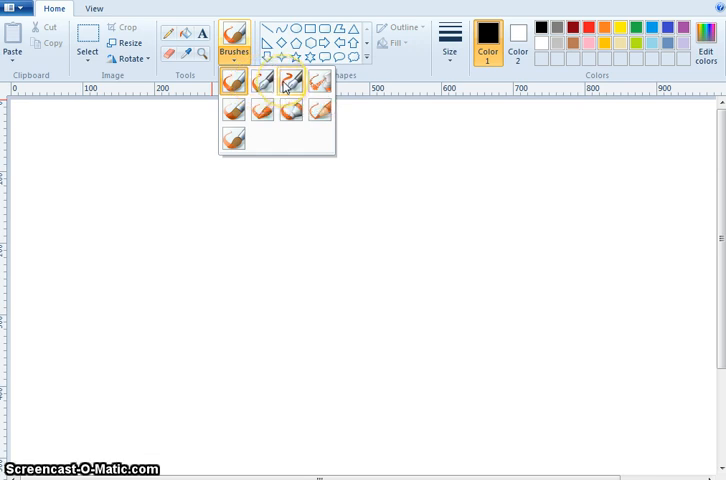
mouse_move(292, 84)
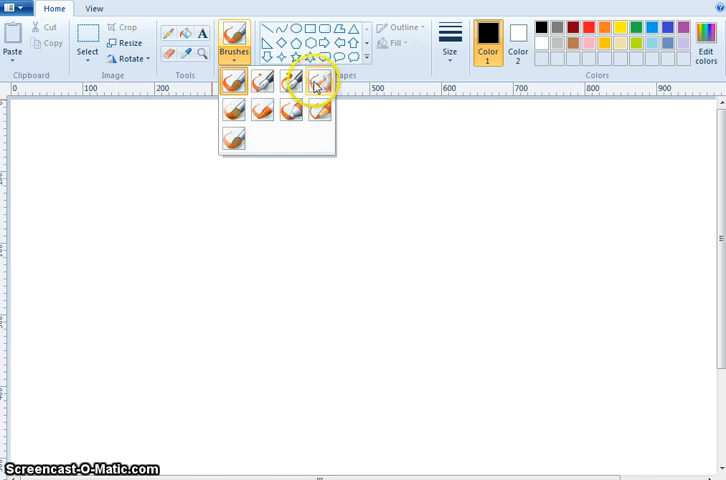
mouse_move(319, 84)
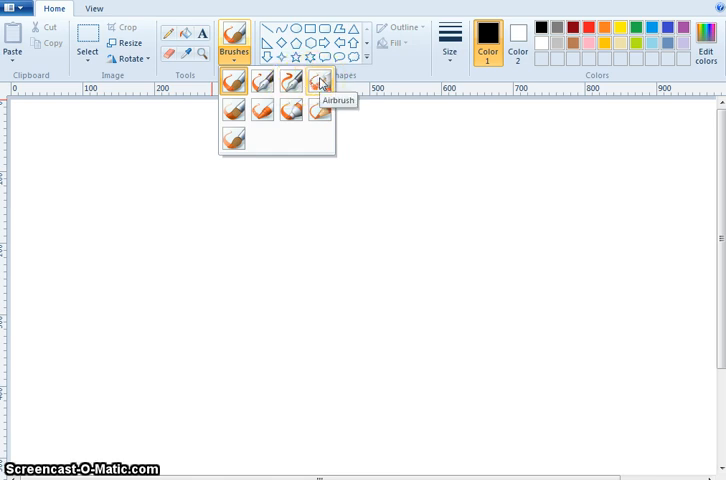
mouse_move(262, 101)
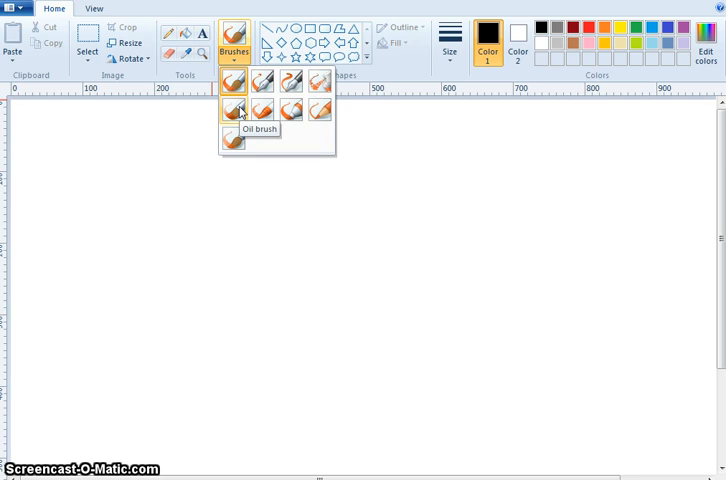
mouse_move(280, 111)
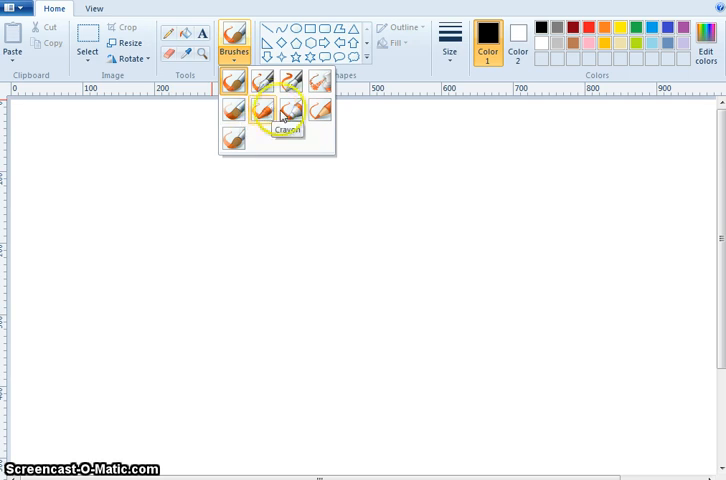
mouse_move(289, 110)
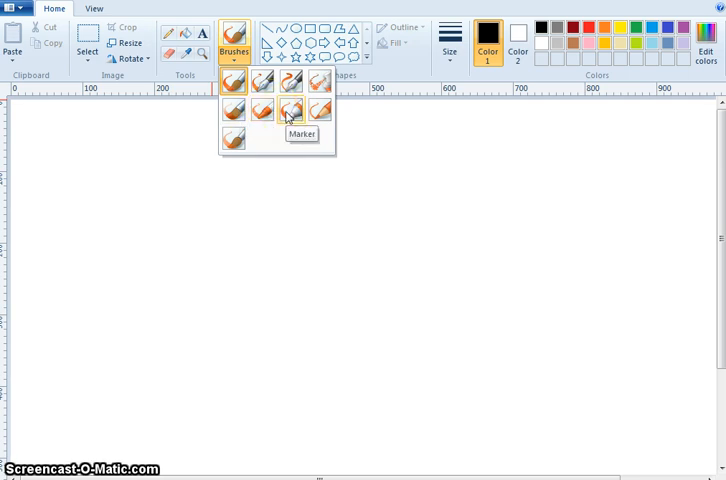
mouse_move(318, 111)
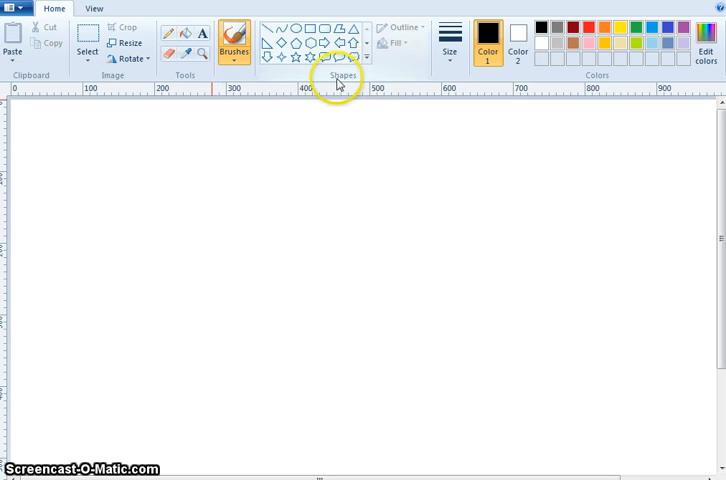
mouse_move(266, 30)
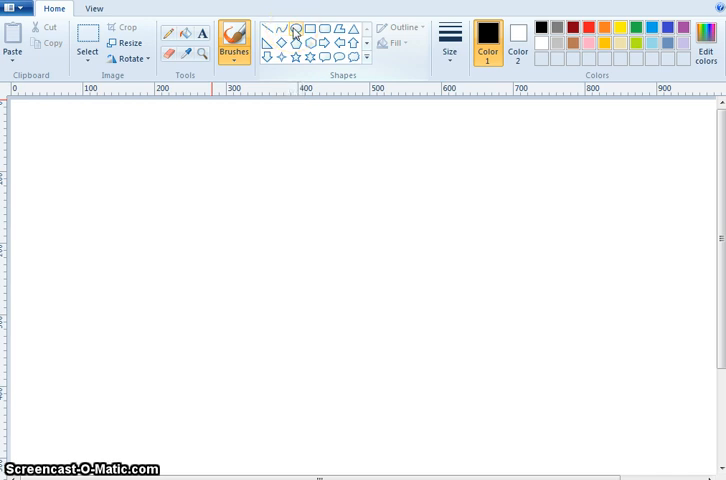
mouse_move(299, 27)
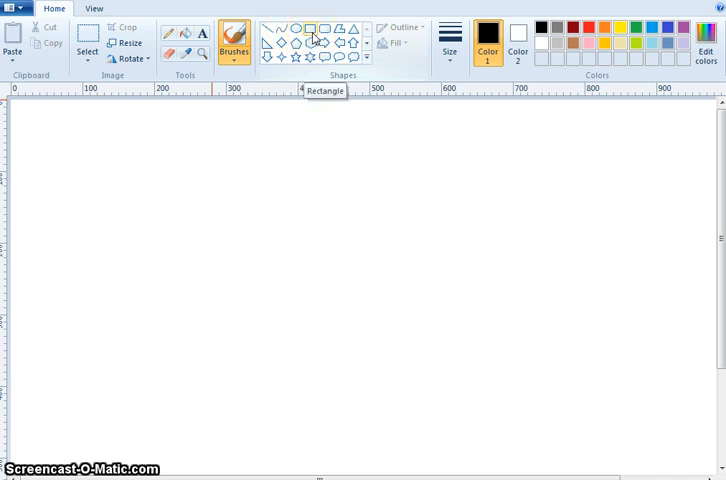
mouse_move(328, 40)
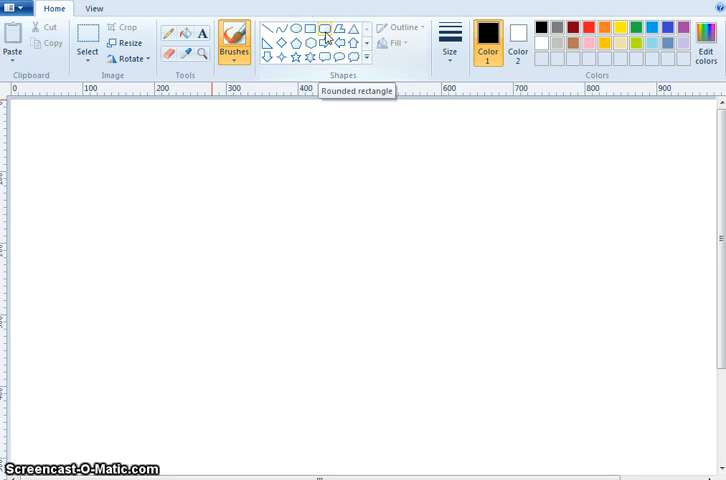
mouse_move(344, 27)
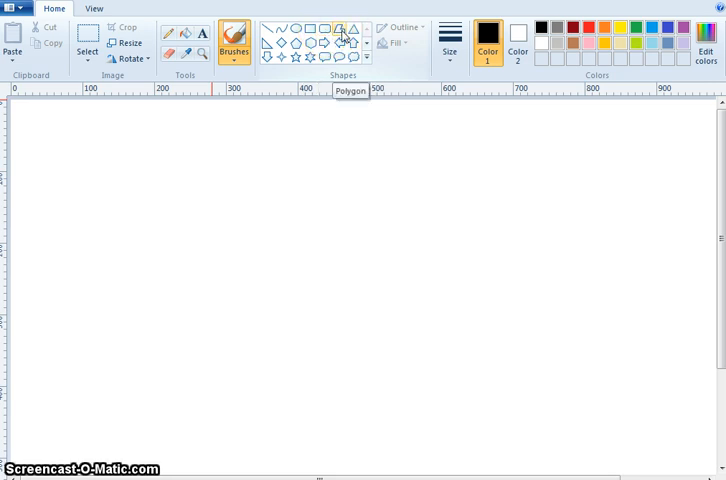
mouse_move(351, 27)
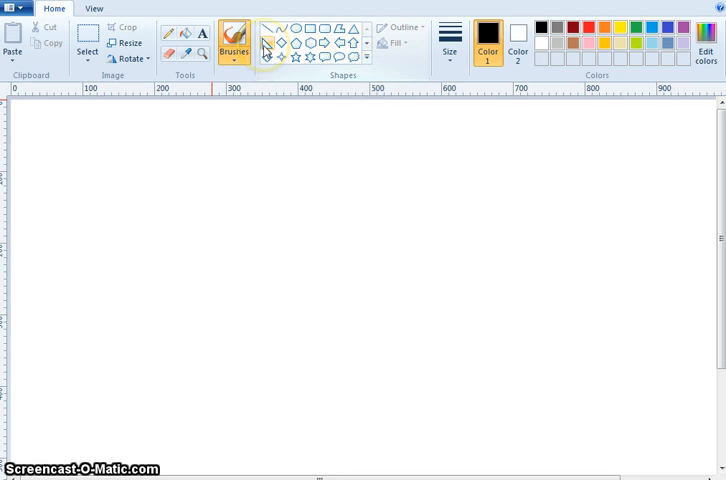
mouse_move(267, 48)
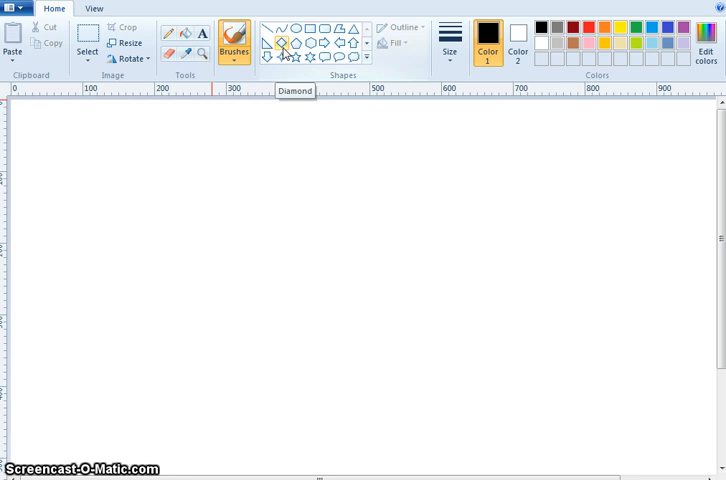
mouse_move(298, 52)
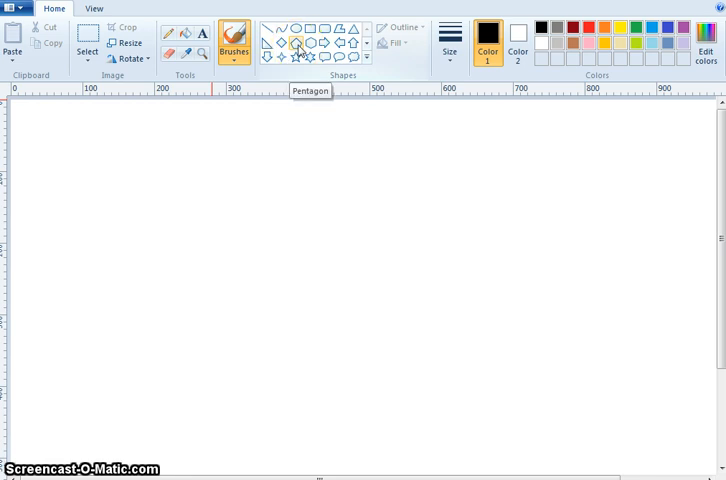
mouse_move(312, 55)
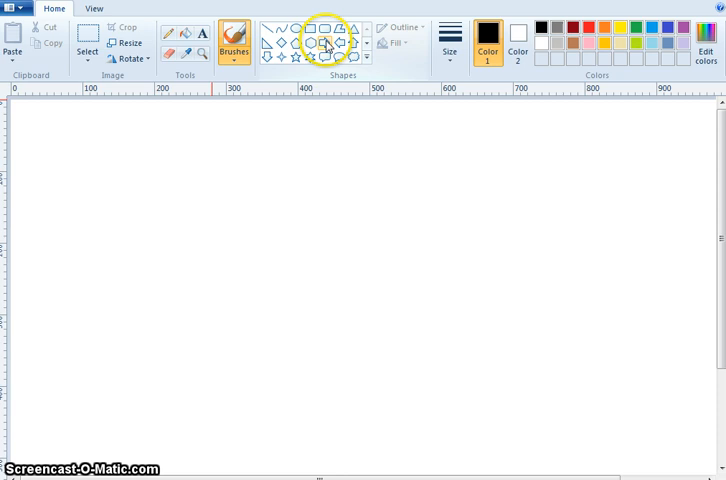
mouse_move(328, 44)
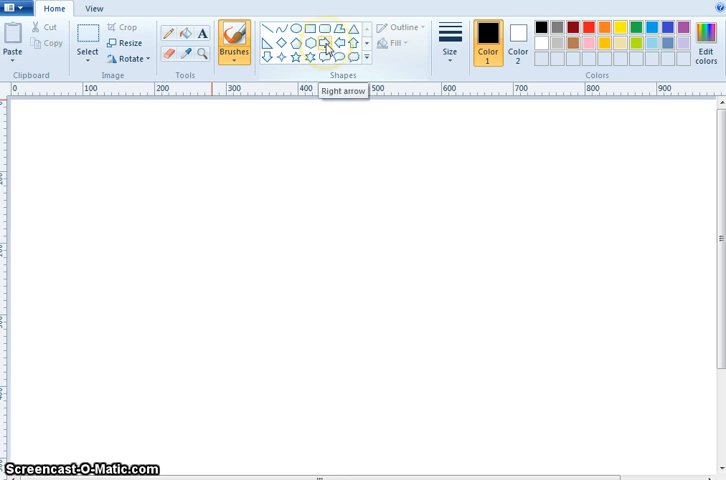
mouse_move(343, 42)
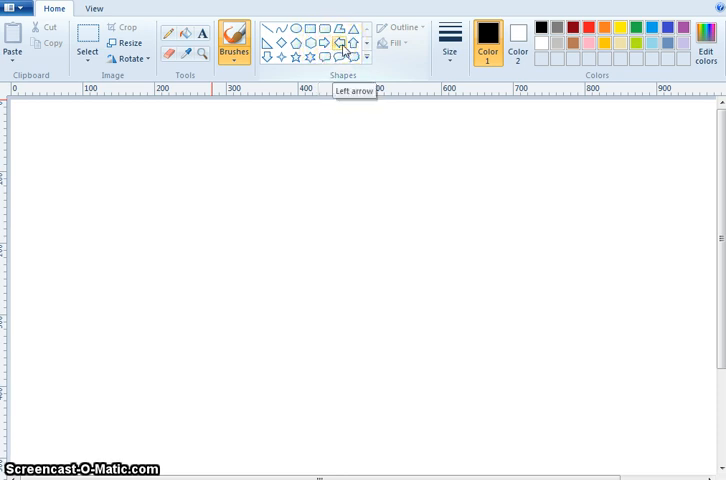
mouse_move(352, 43)
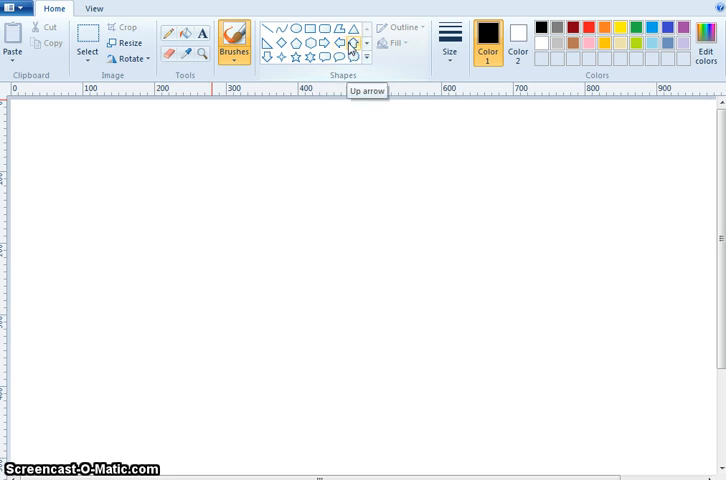
mouse_move(268, 58)
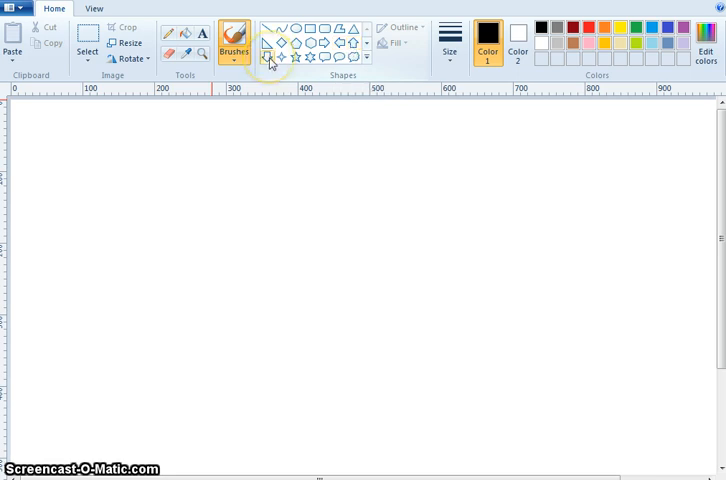
mouse_move(281, 57)
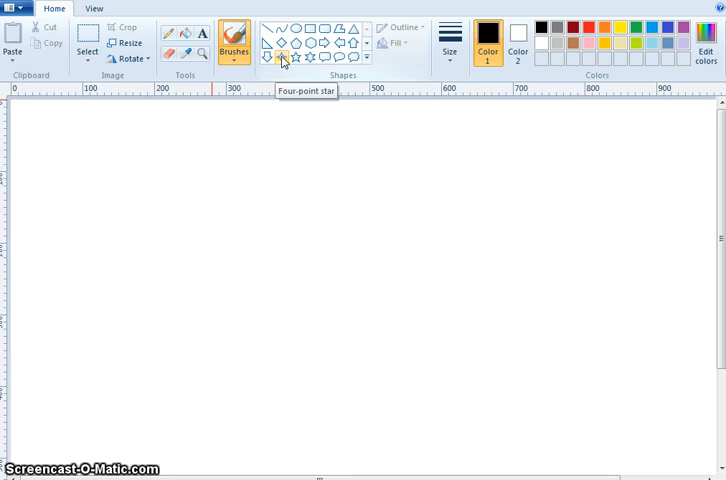
mouse_move(311, 57)
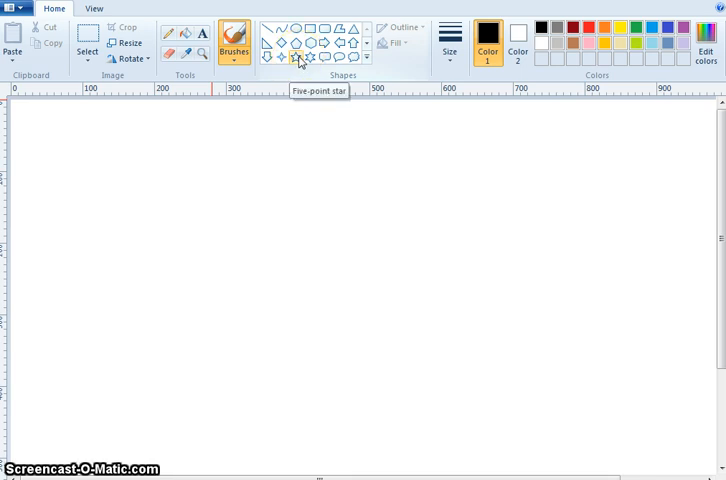
mouse_move(310, 56)
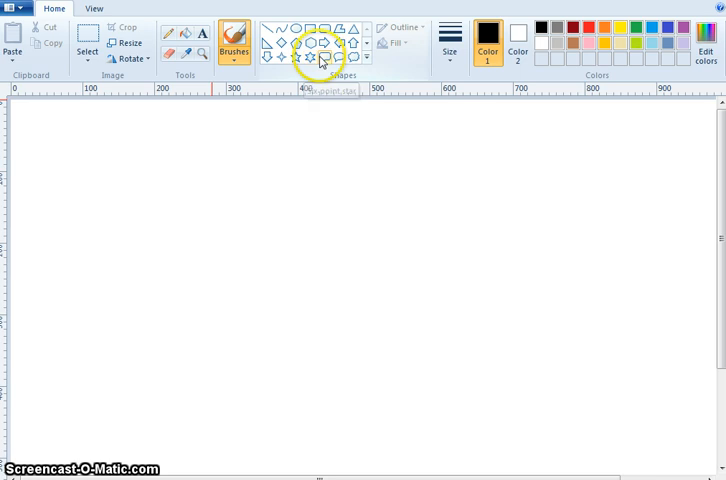
mouse_move(324, 57)
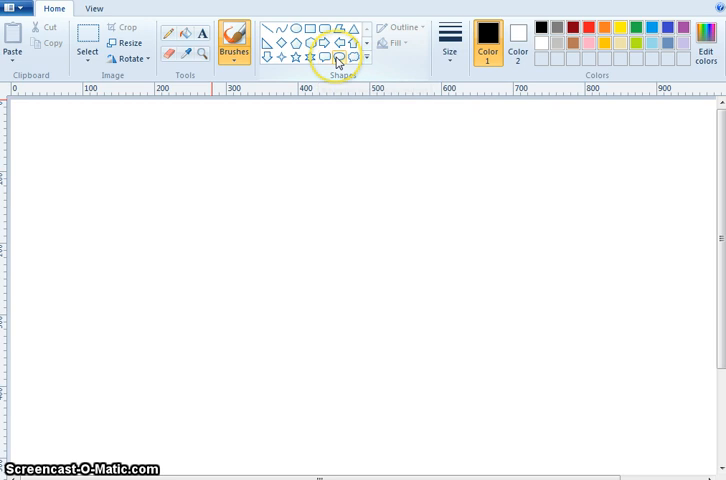
mouse_move(337, 63)
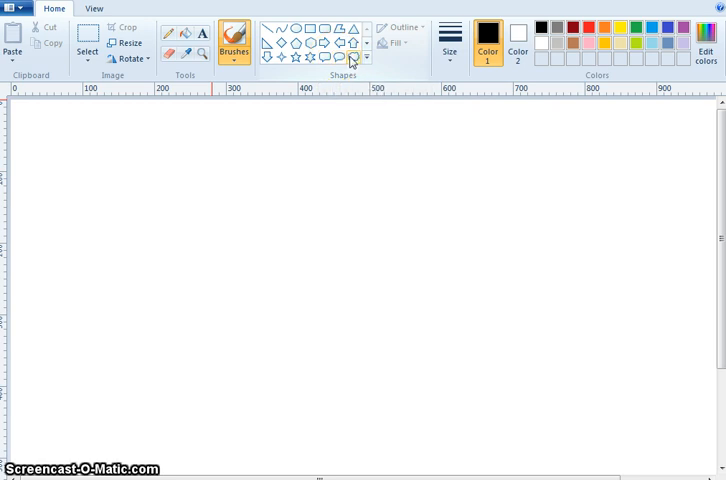
mouse_move(351, 57)
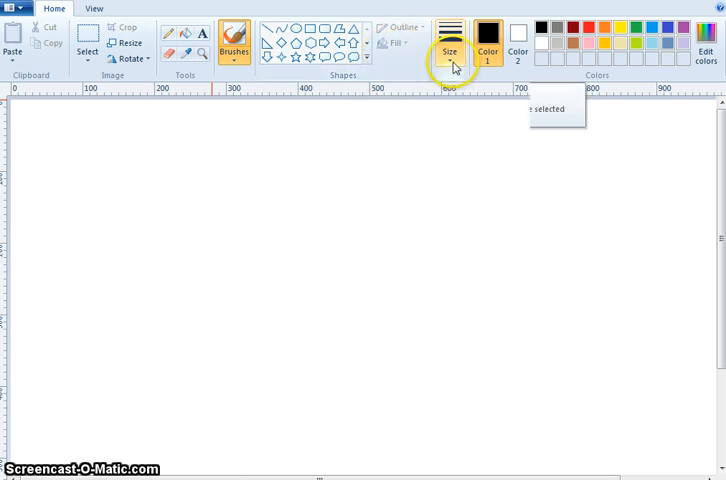
Show the Size options, from 1px to the thickest line width
click(449, 45)
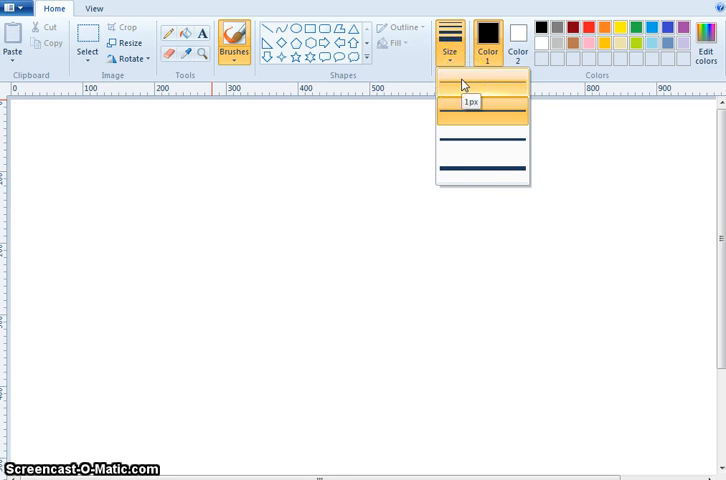
mouse_move(468, 128)
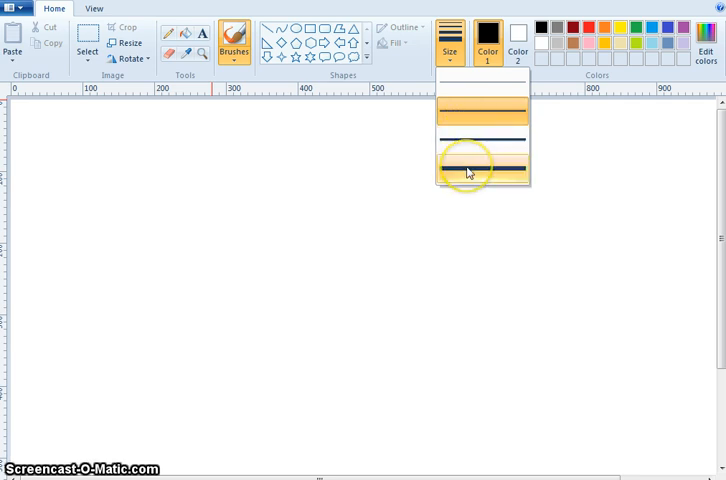
mouse_move(477, 142)
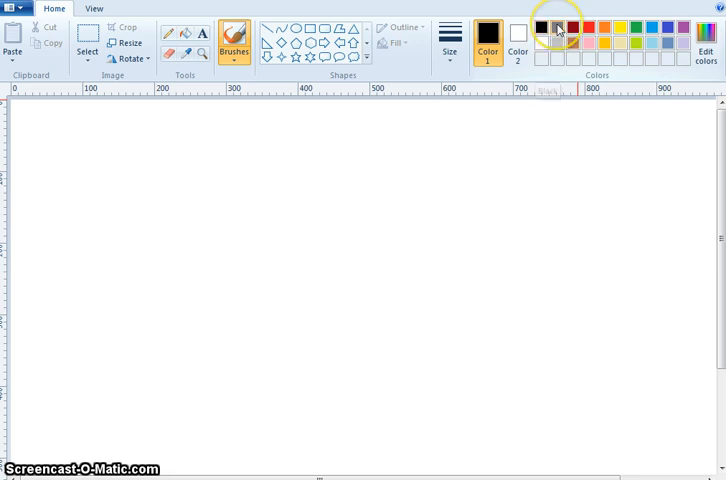
mouse_move(565, 30)
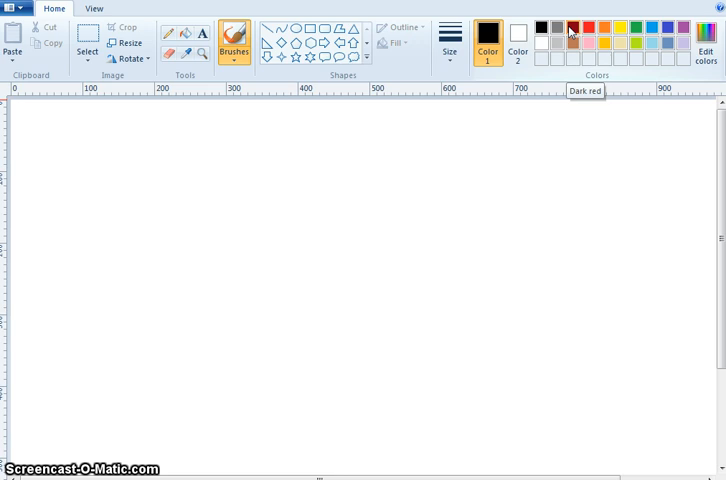
mouse_move(586, 33)
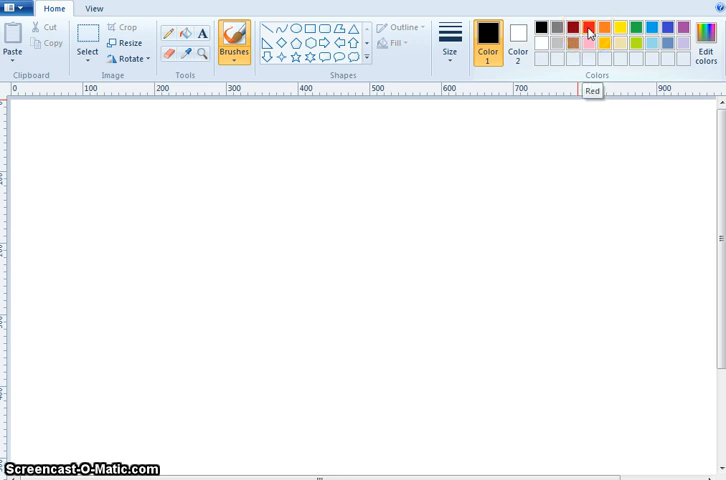
mouse_move(600, 30)
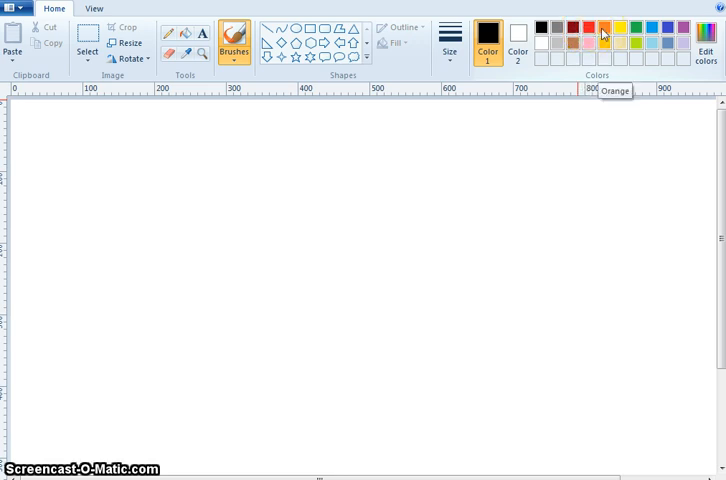
mouse_move(620, 35)
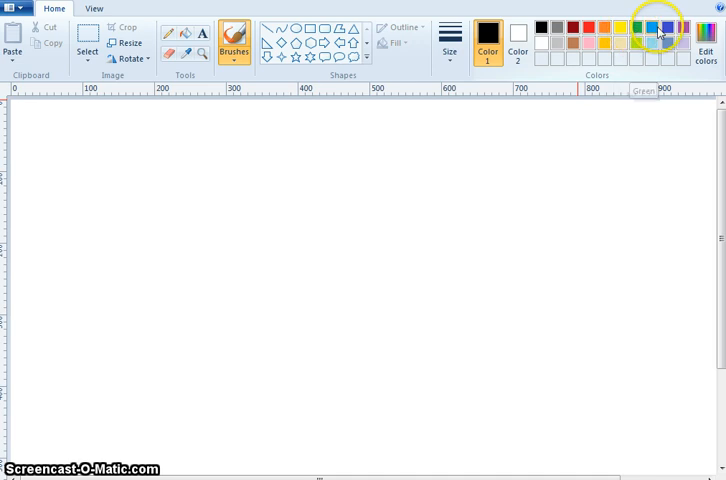
mouse_move(658, 27)
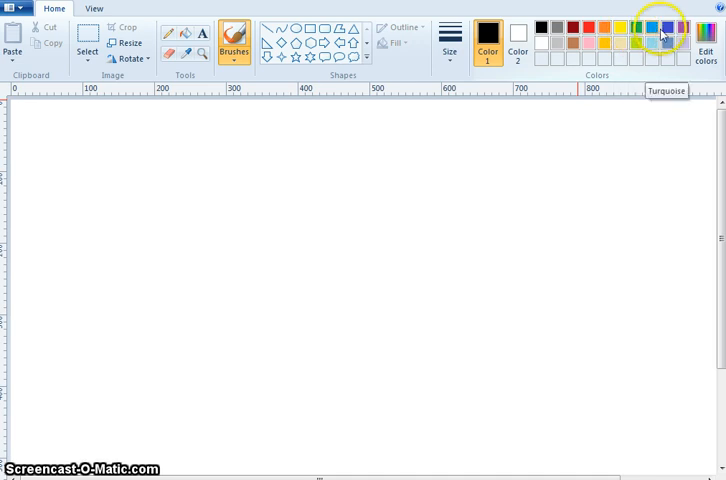
mouse_move(668, 35)
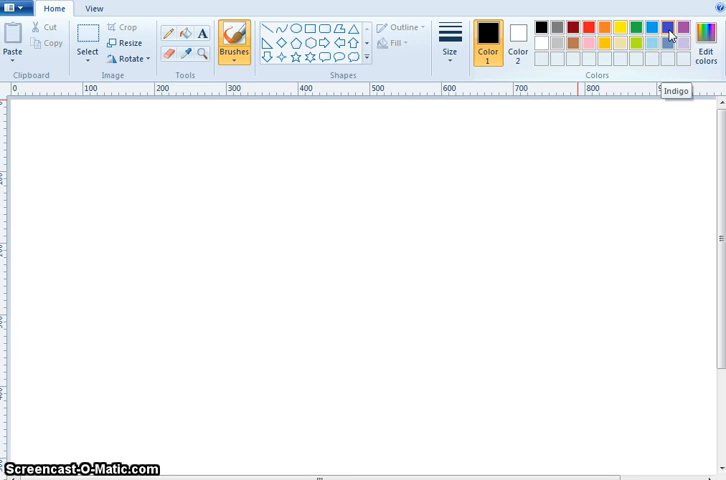
mouse_move(682, 29)
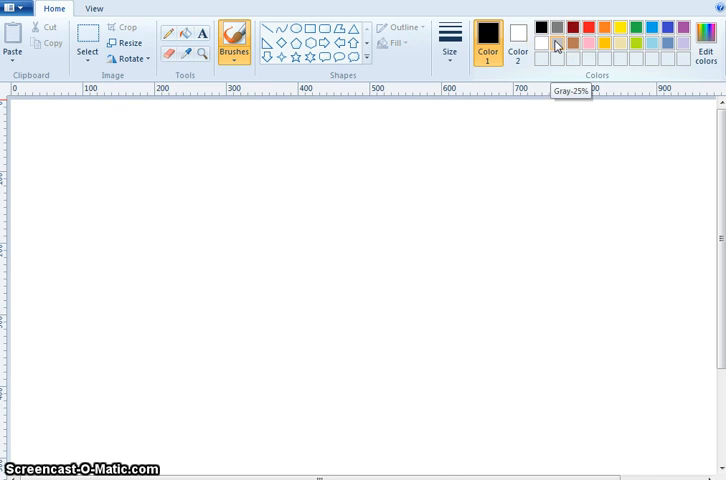
mouse_move(573, 45)
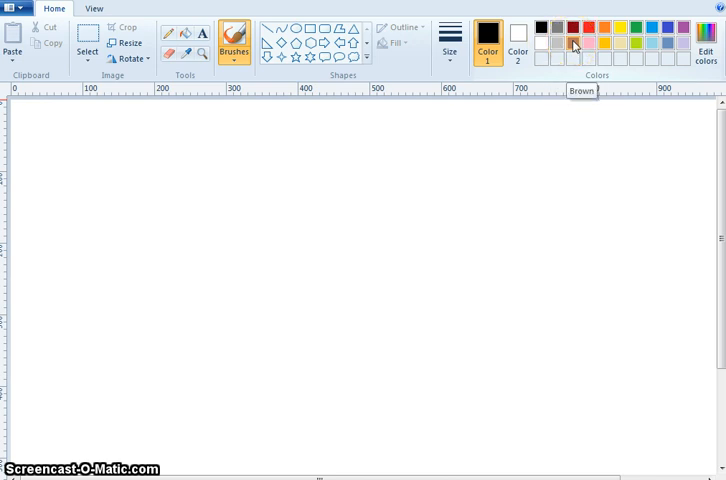
mouse_move(595, 52)
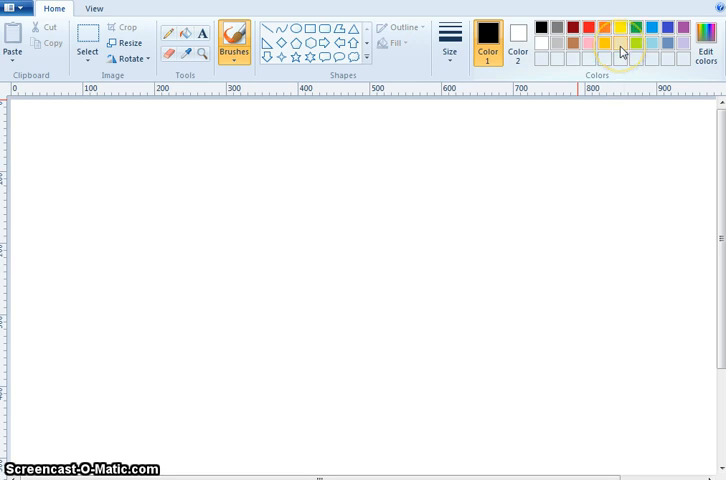
mouse_move(628, 48)
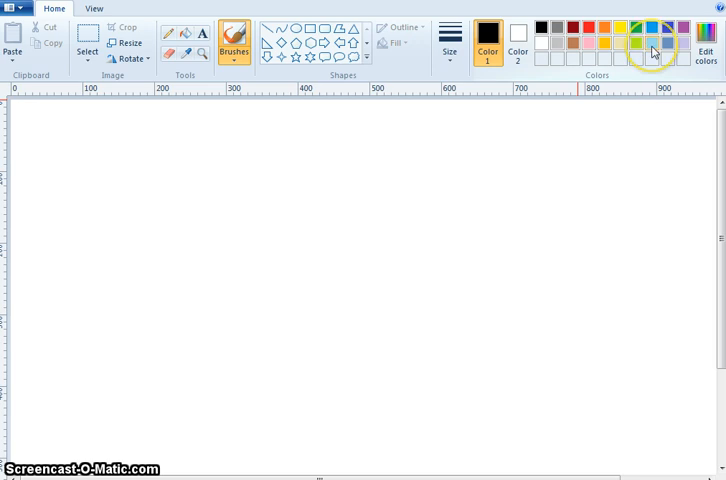
mouse_move(652, 50)
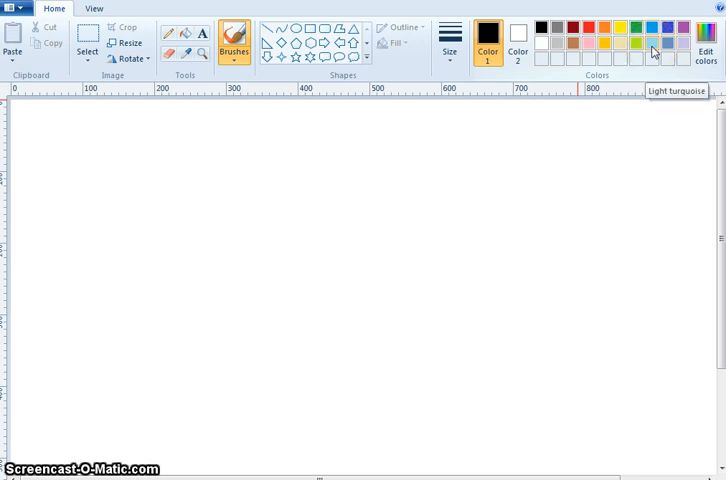
mouse_move(666, 46)
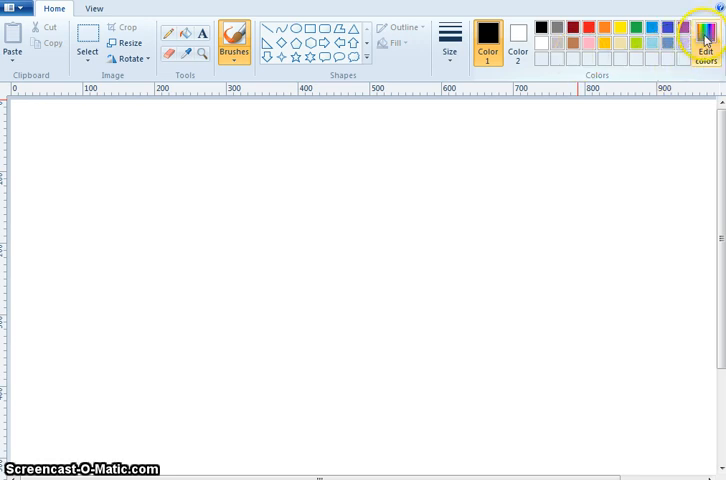
click(705, 40)
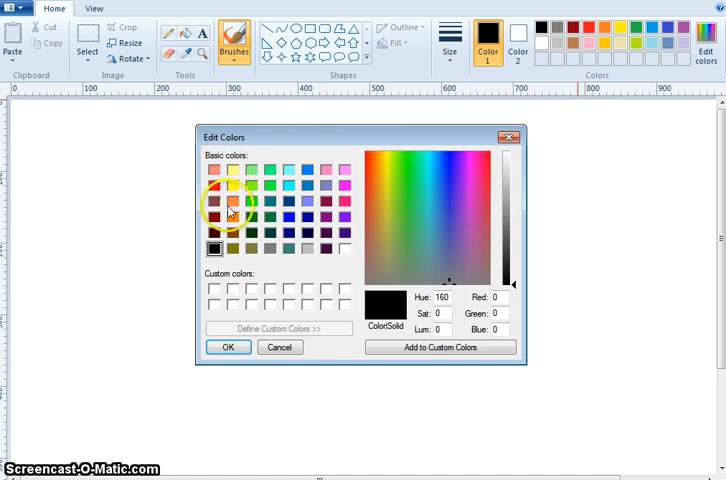
mouse_move(256, 283)
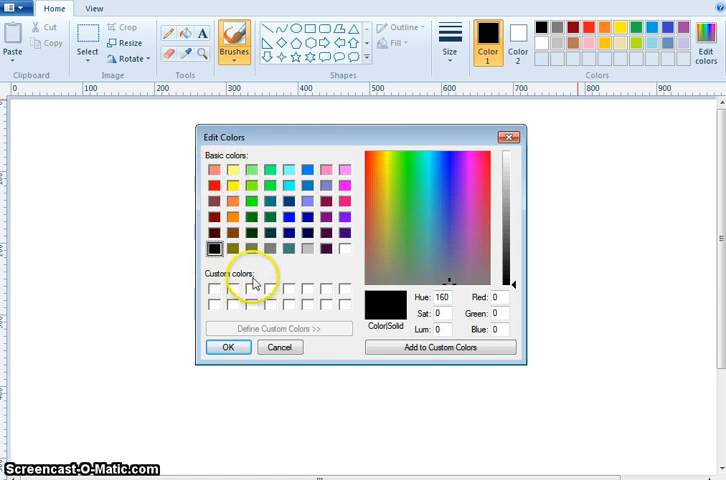
click(380, 187)
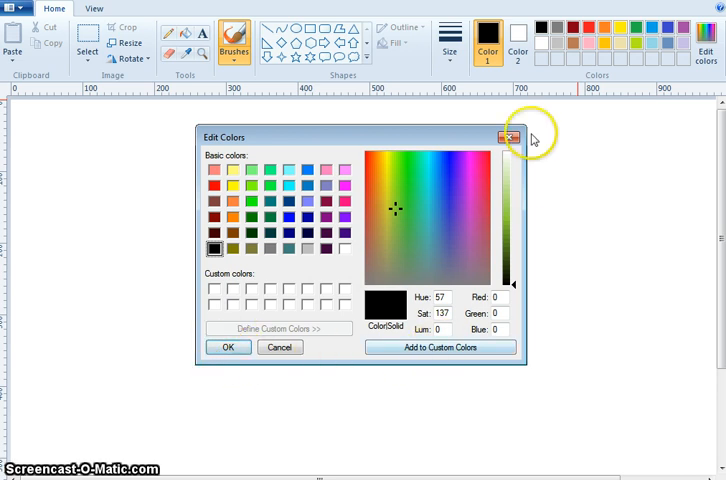
click(511, 136)
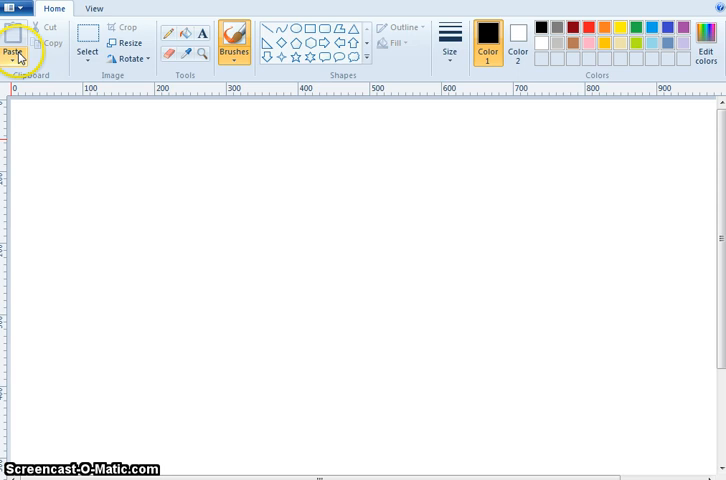
click(18, 8)
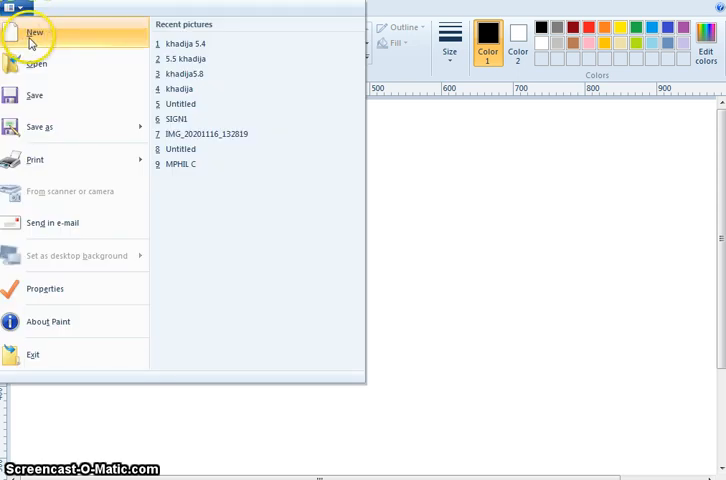
mouse_move(37, 64)
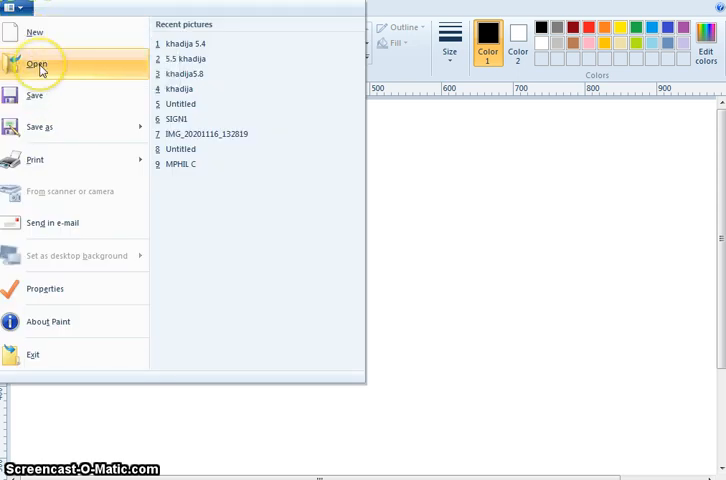
mouse_move(42, 96)
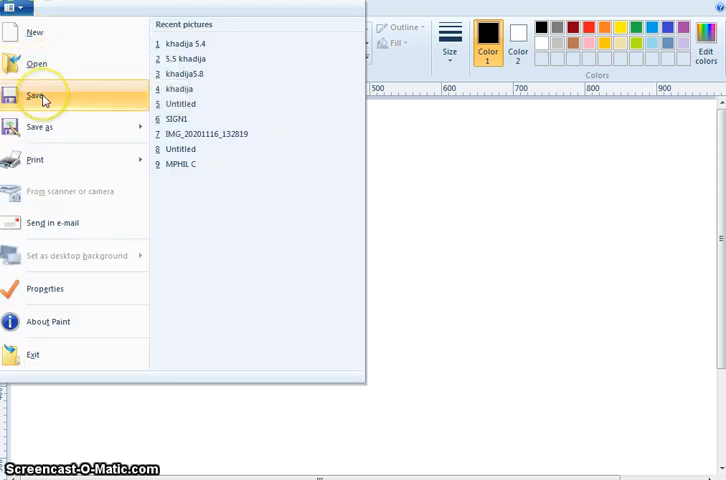
mouse_move(38, 96)
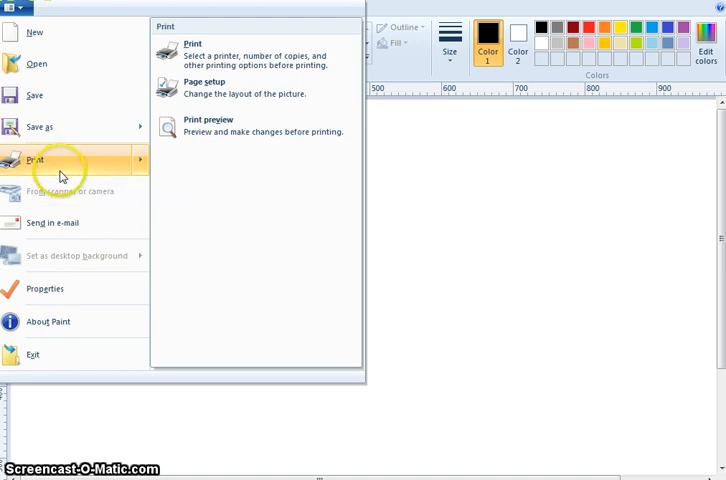
click(466, 223)
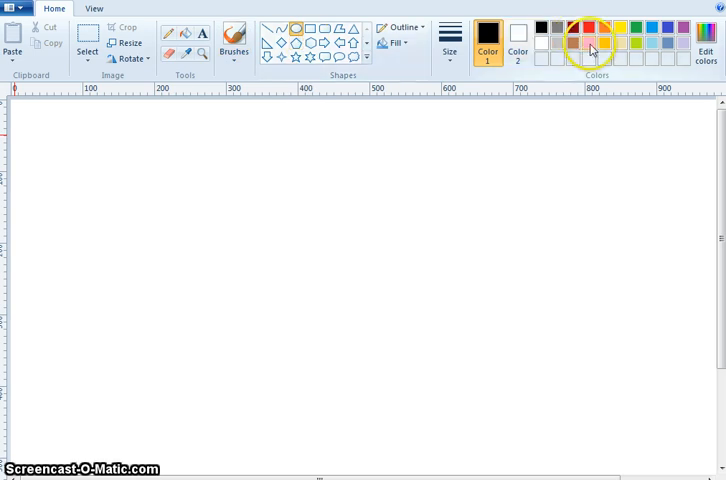
mouse_move(591, 50)
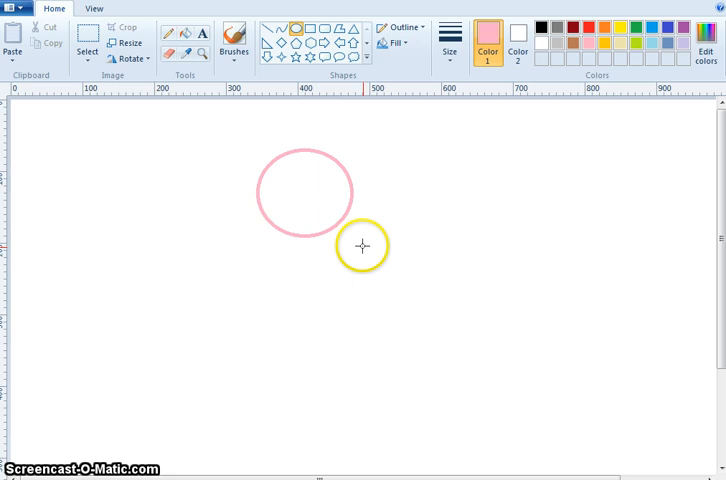
Draw a large pink oval near the canvas centre with a thicker outline
drag(363, 245, 413, 346)
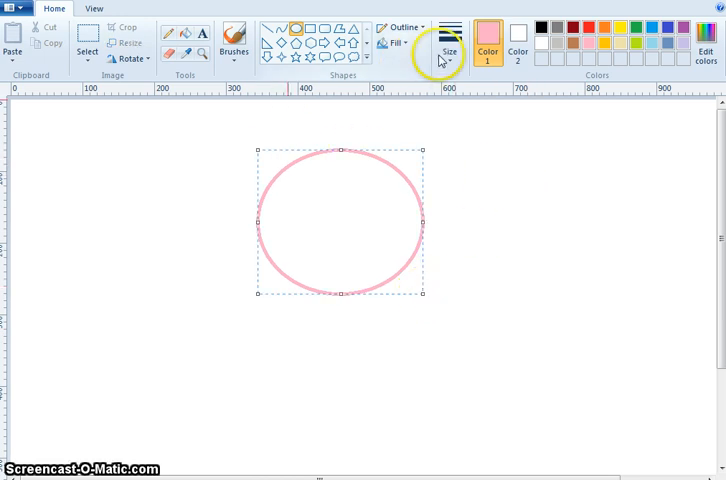
click(449, 45)
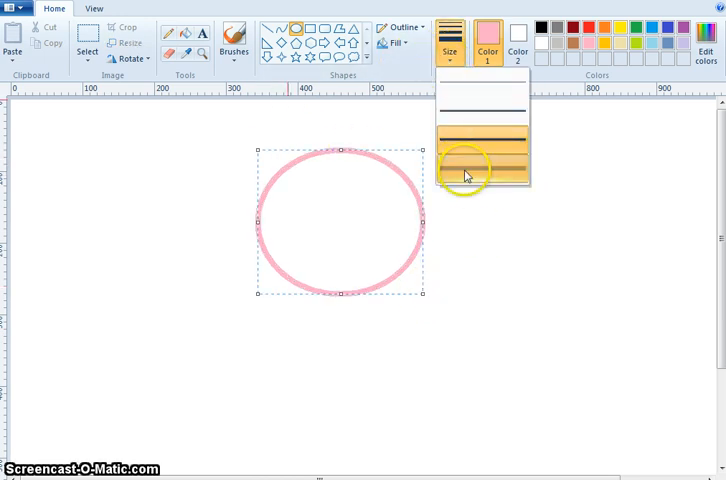
click(481, 176)
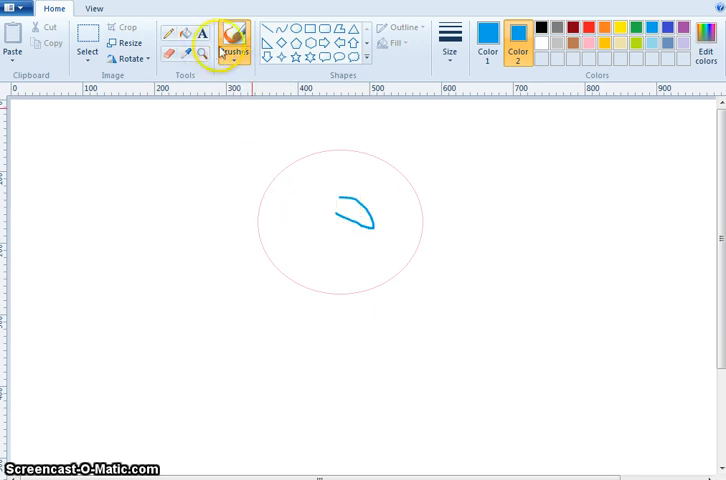
Pick the first brush style for blue strokes, then switch to another brush type
click(231, 30)
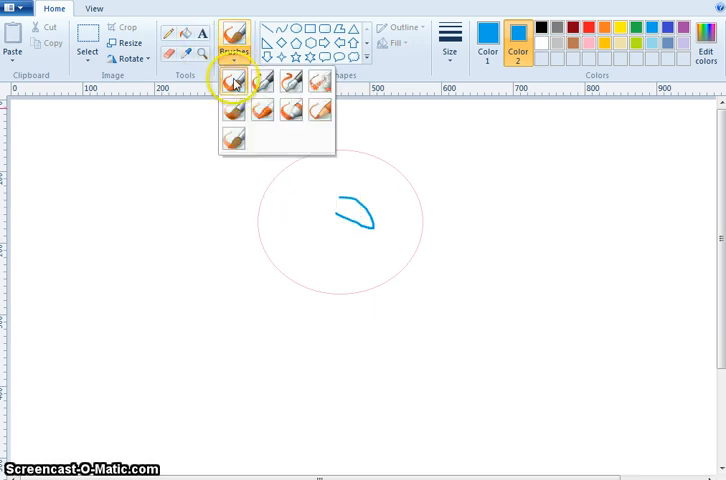
click(232, 81)
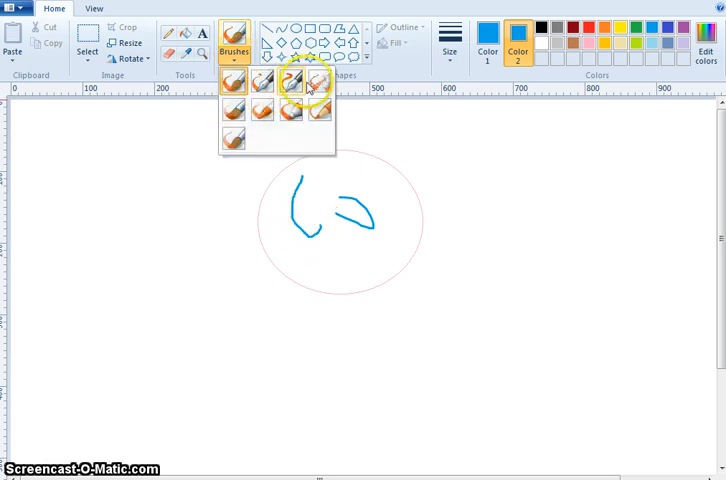
click(313, 84)
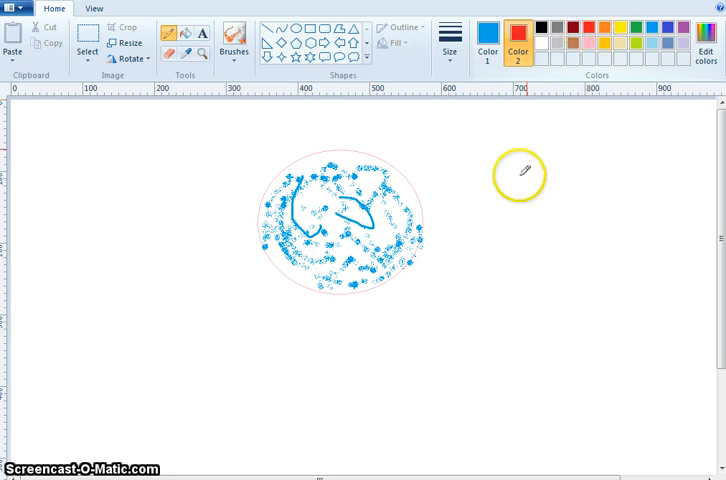
Sketch a small blue loop right of the oval, then switch to red for the flower
drag(518, 175, 558, 252)
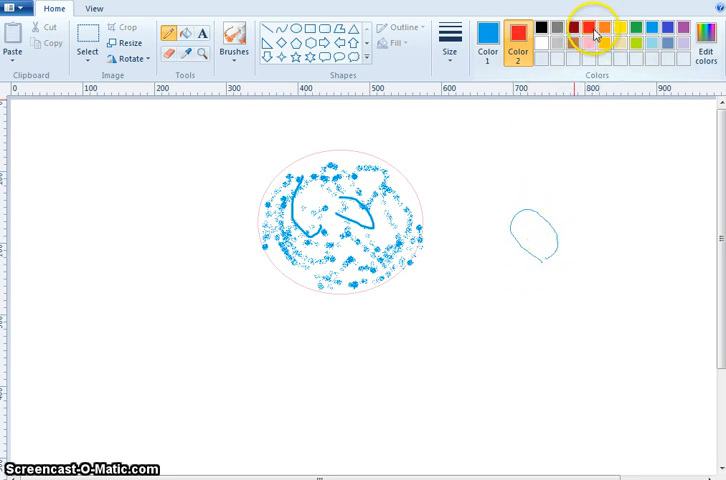
click(594, 32)
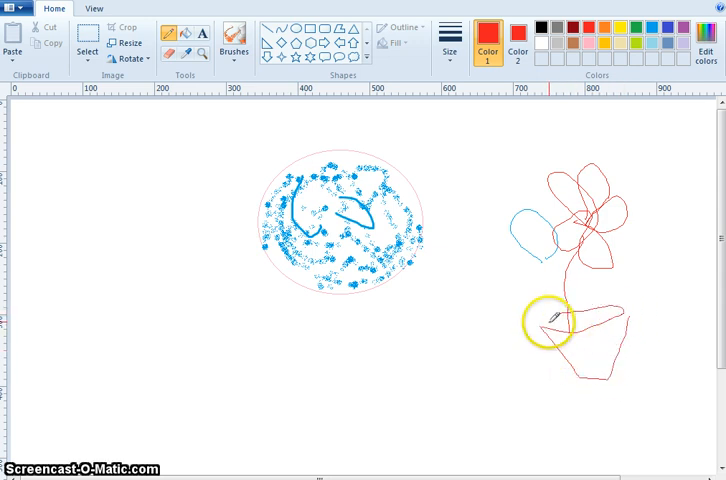
click(233, 36)
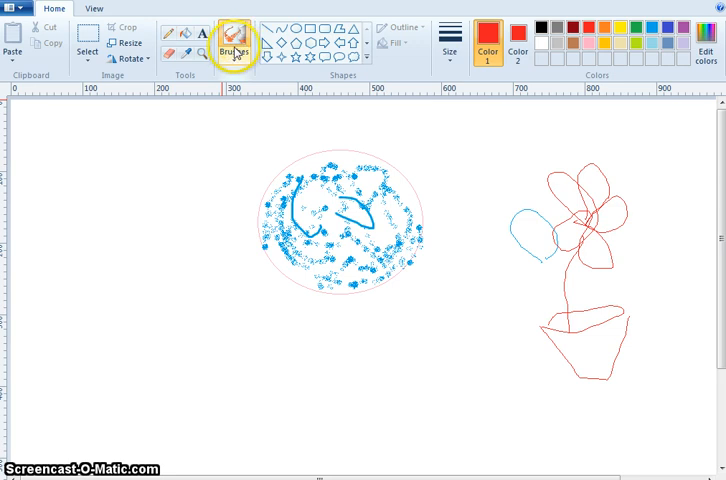
click(234, 30)
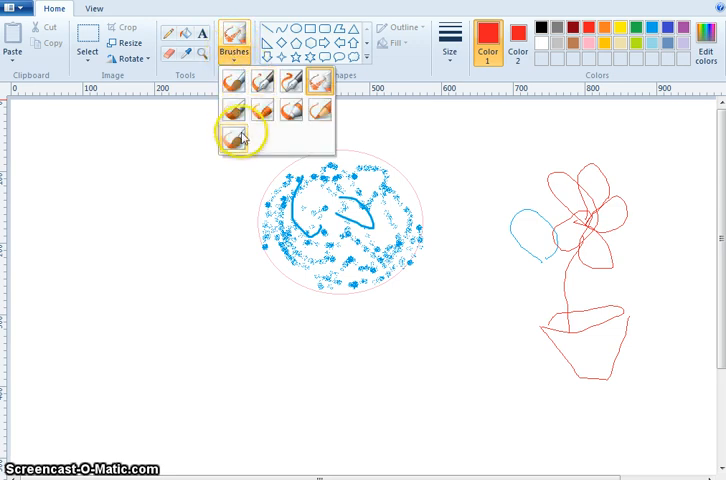